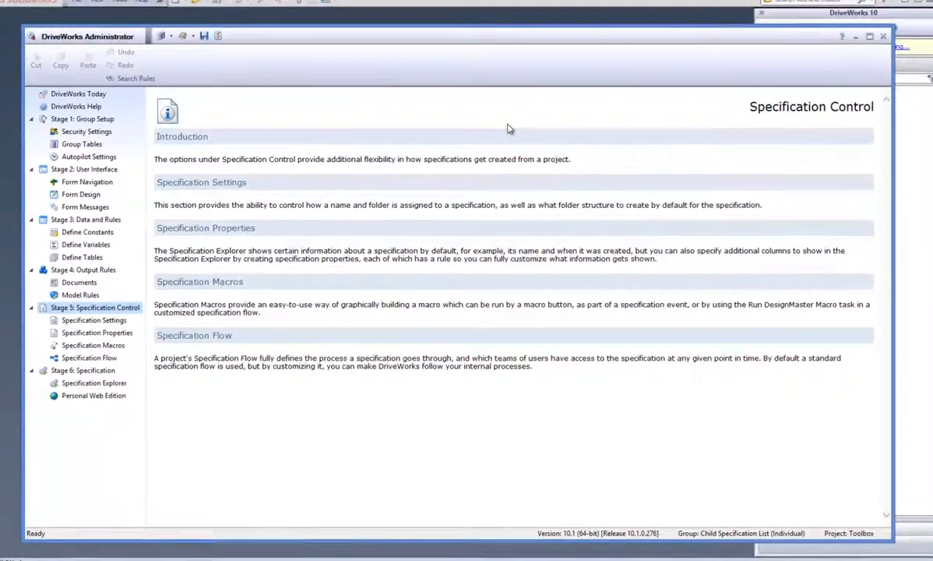
Step: View the Specification Settings where the name rule reads "ToolBox " plus padded ID, giving ToolBox 9999
{"action": "left_click", "coordinate": [94, 319]}
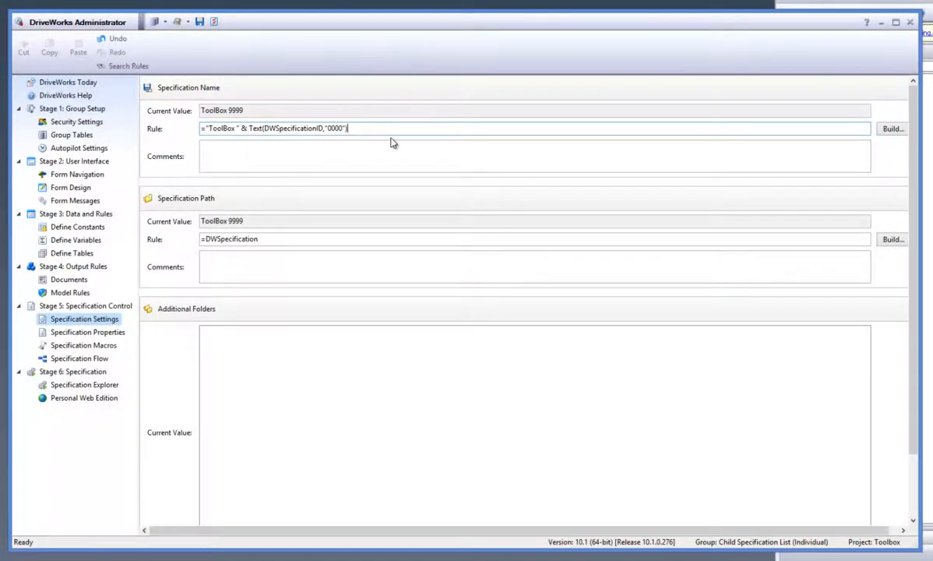
{"action": "mouse_move", "coordinate": [627, 143]}
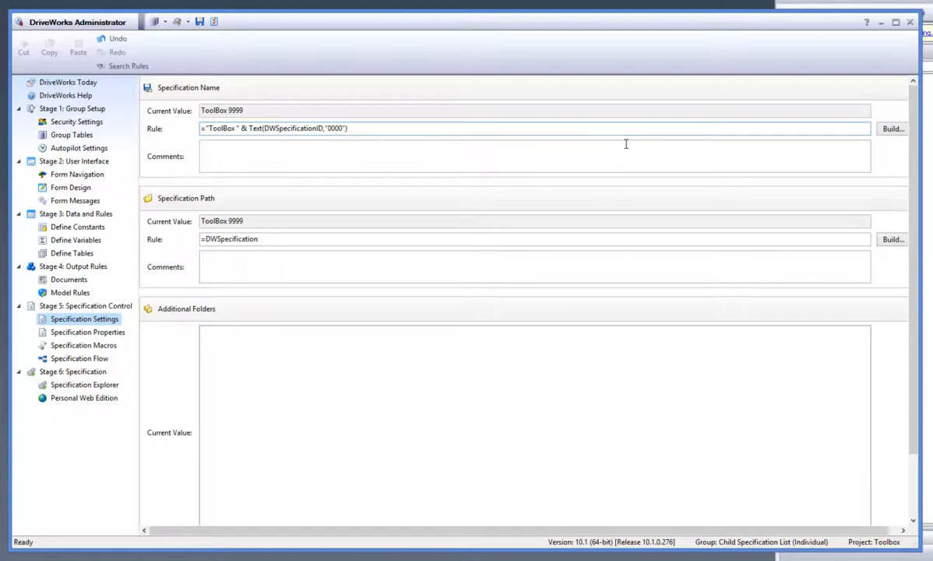
{"action": "mouse_move", "coordinate": [740, 142]}
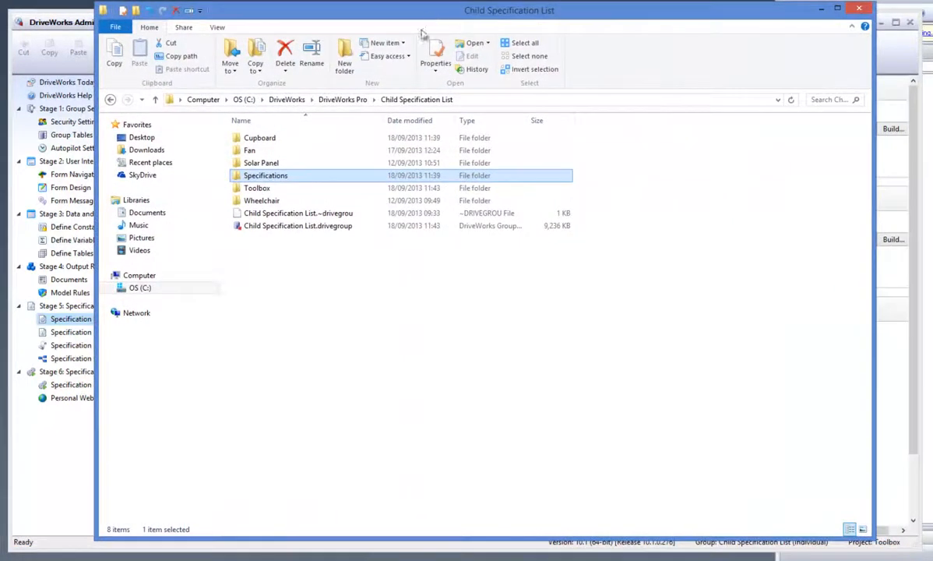
Step: Browse the project's Specifications folder listing ToolBox 0039 through 0050 in File Explorer
{"action": "double_click", "coordinate": [265, 175]}
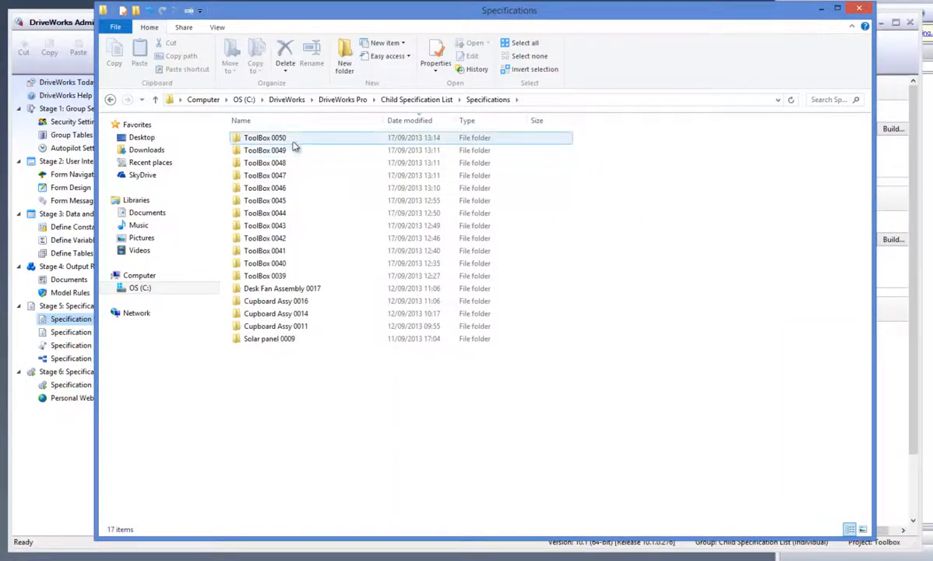
{"action": "left_click", "coordinate": [554, 347]}
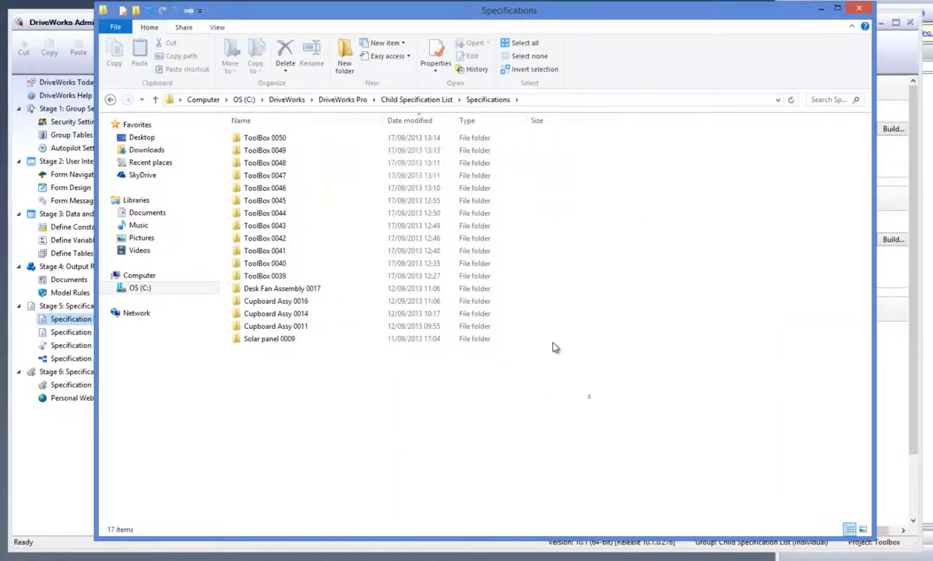
{"action": "mouse_move", "coordinate": [675, 225]}
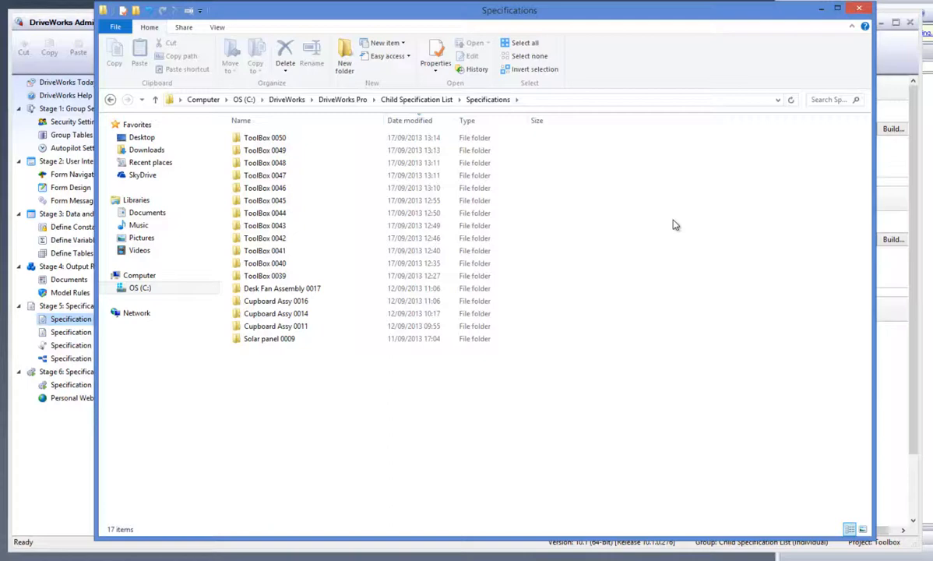
{"action": "mouse_move", "coordinate": [698, 199]}
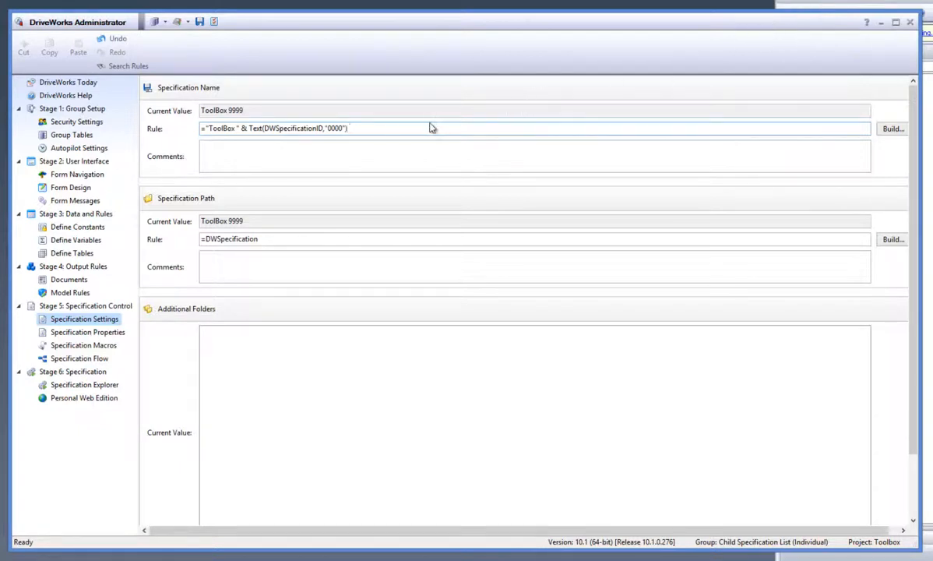
Step: Select the specification name rule showing ToolBox 9999 before moving to Specification Explorer
{"action": "left_click", "coordinate": [346, 128]}
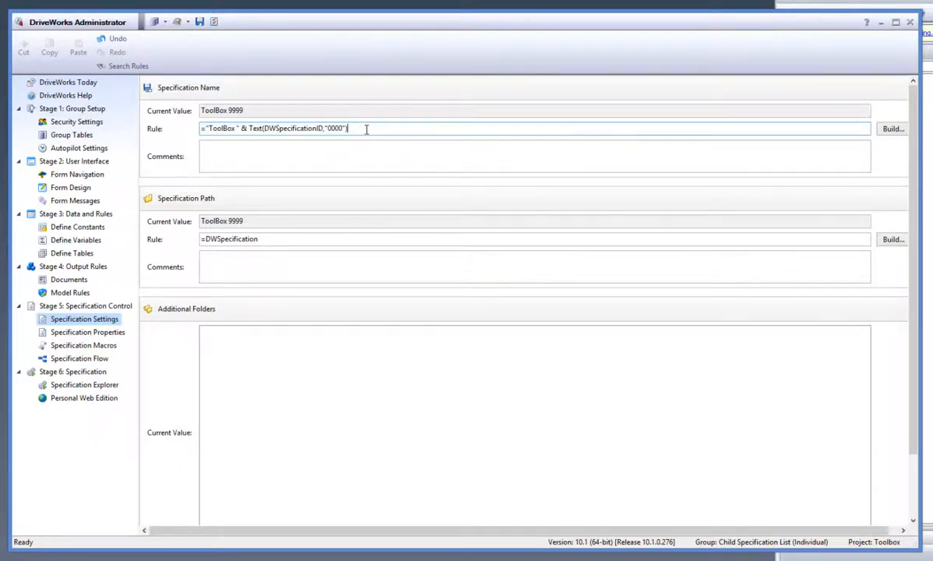
{"action": "mouse_move", "coordinate": [373, 127]}
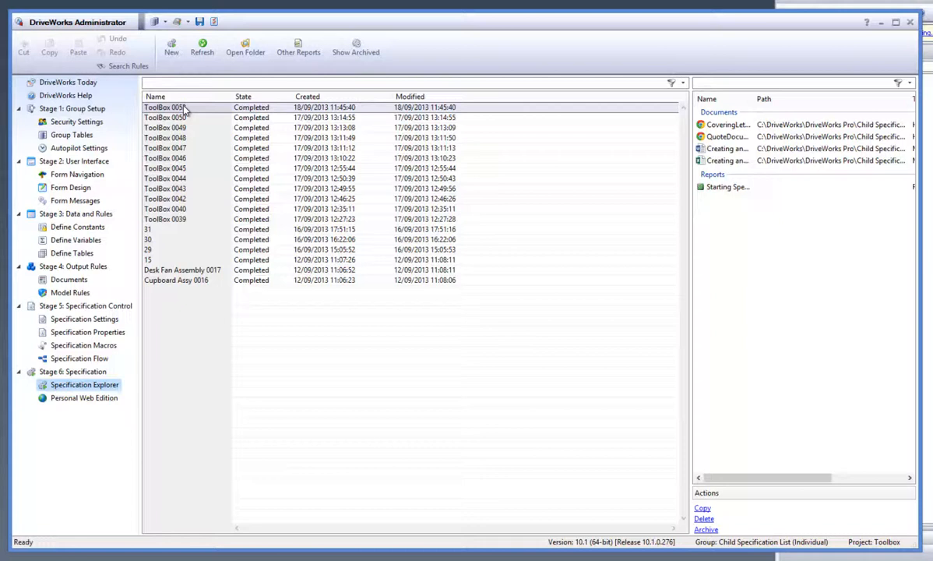
Step: Create a new ToolBox specification for an existing customer, finish it, and return to the name rule builder
{"action": "left_click", "coordinate": [172, 47]}
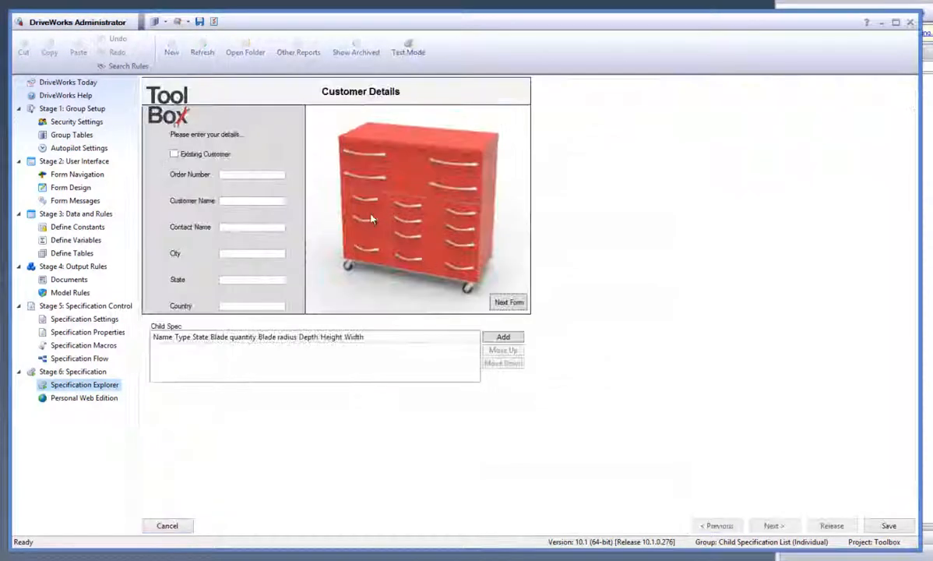
{"action": "left_click", "coordinate": [174, 154]}
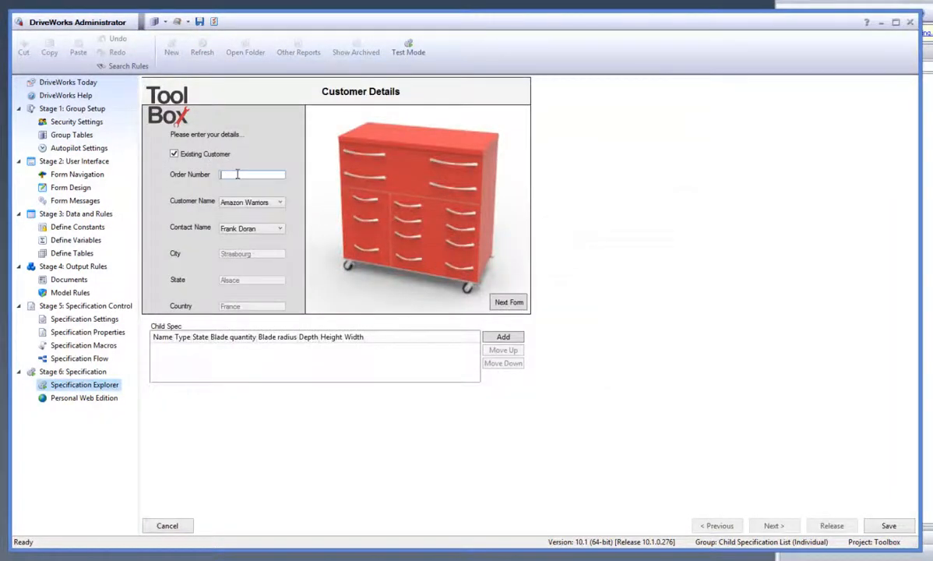
{"action": "left_click", "coordinate": [508, 302]}
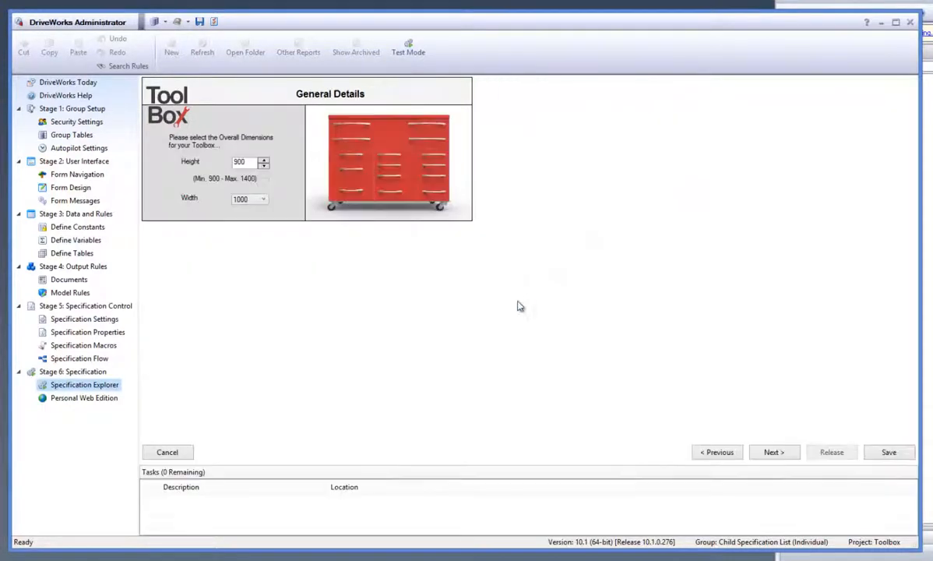
{"action": "left_click", "coordinate": [773, 452]}
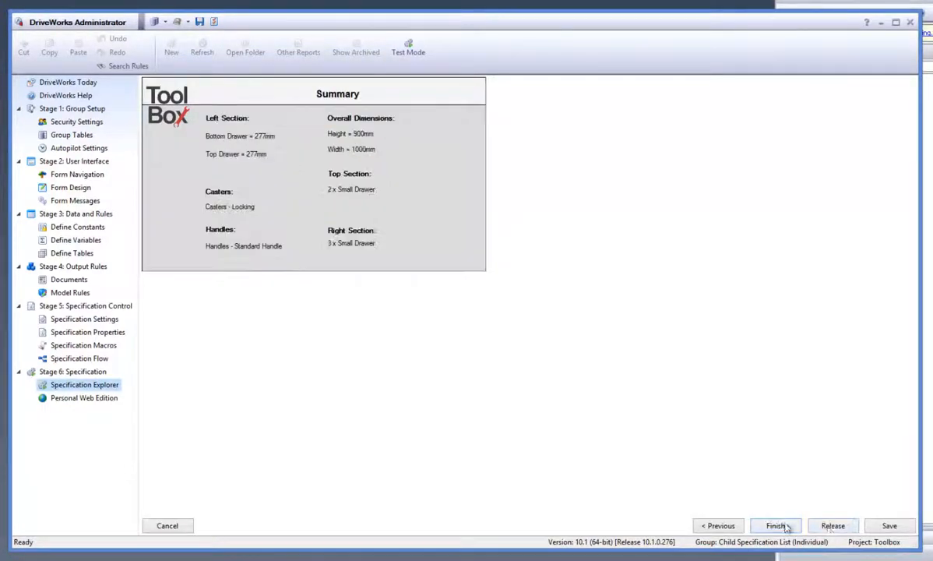
{"action": "left_click", "coordinate": [775, 525]}
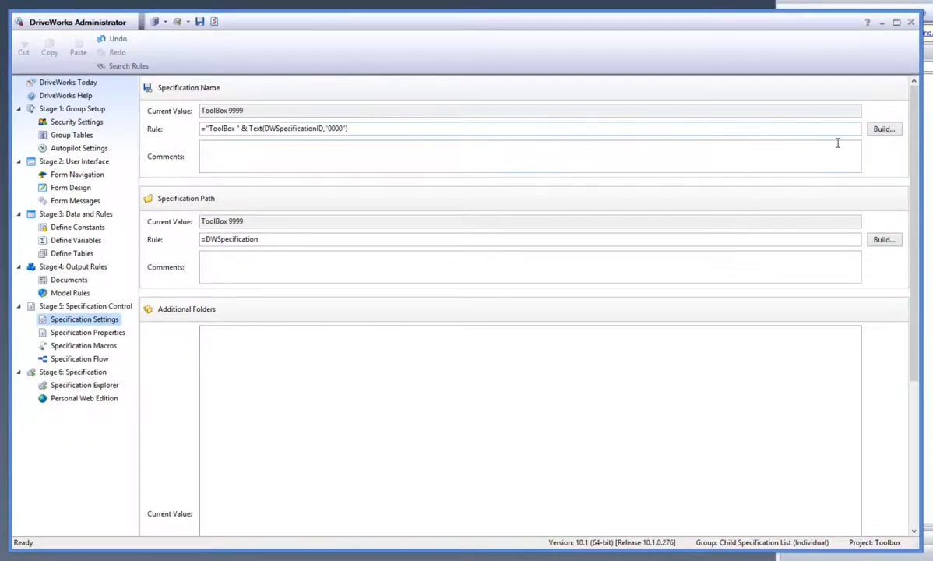
{"action": "left_click", "coordinate": [883, 127]}
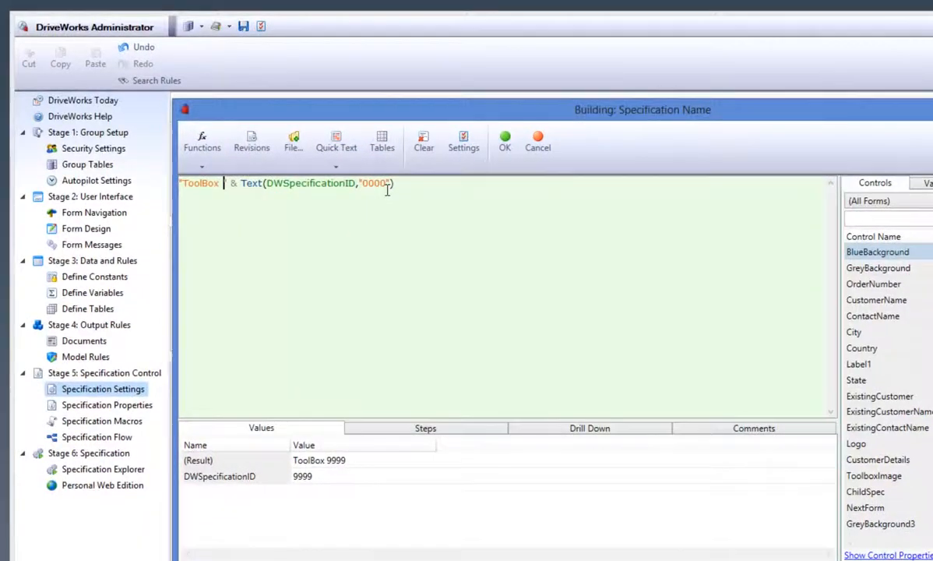
Step: Amend the name rule to "ToolBox THIS IS AN EXAMPLE" plus ID, confirm it, and go to Specification Explorer
{"action": "type", "text": "THIS IS AN EXAMPLE"}
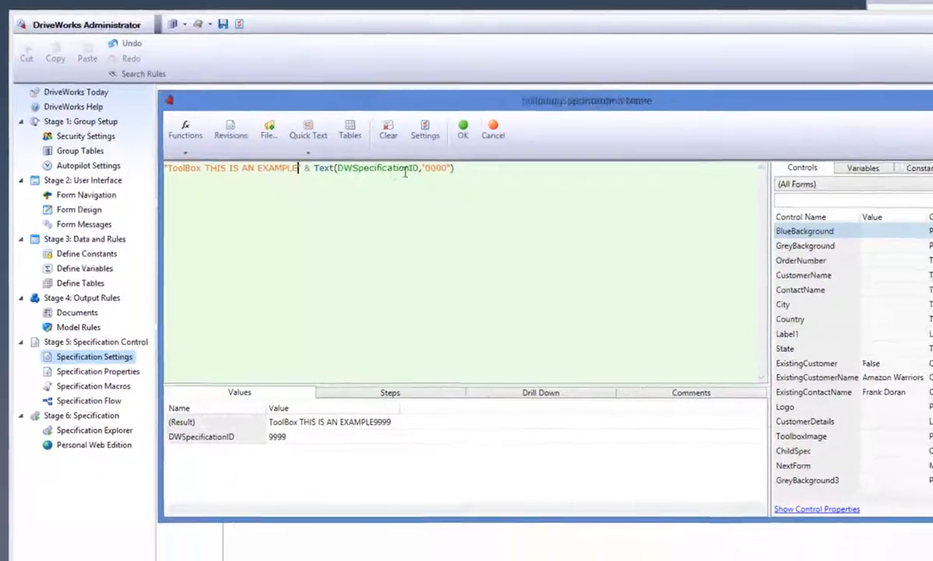
{"action": "left_click", "coordinate": [462, 127]}
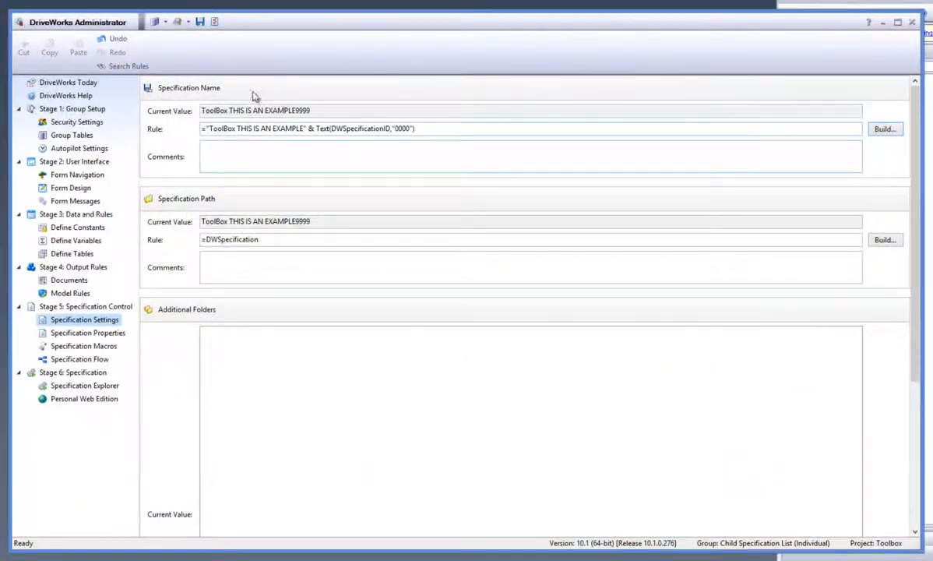
{"action": "left_click", "coordinate": [84, 386]}
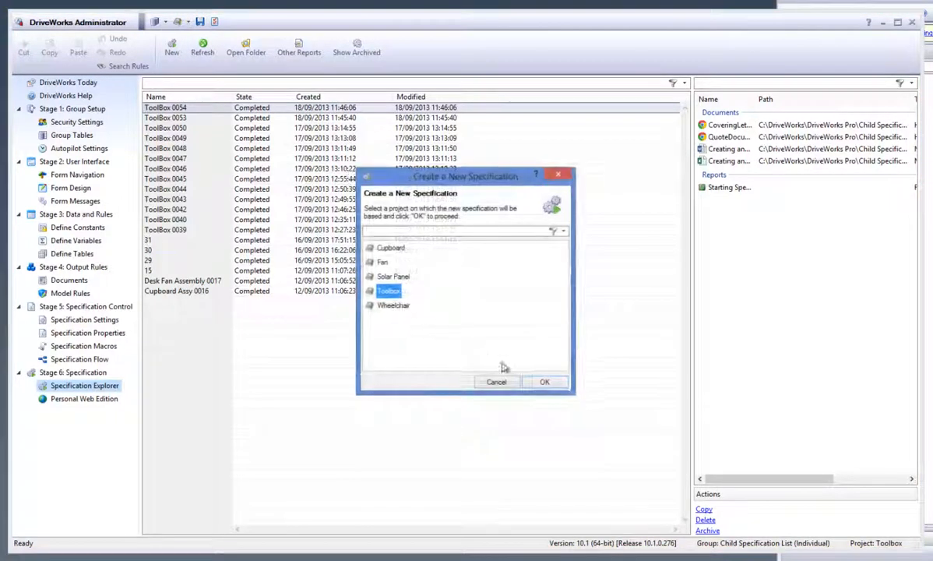
Step: Complete a new Toolbox specification named ToolBox THIS IS AN EXAMPLE0055 and return to Specification Settings
{"action": "left_click", "coordinate": [545, 381]}
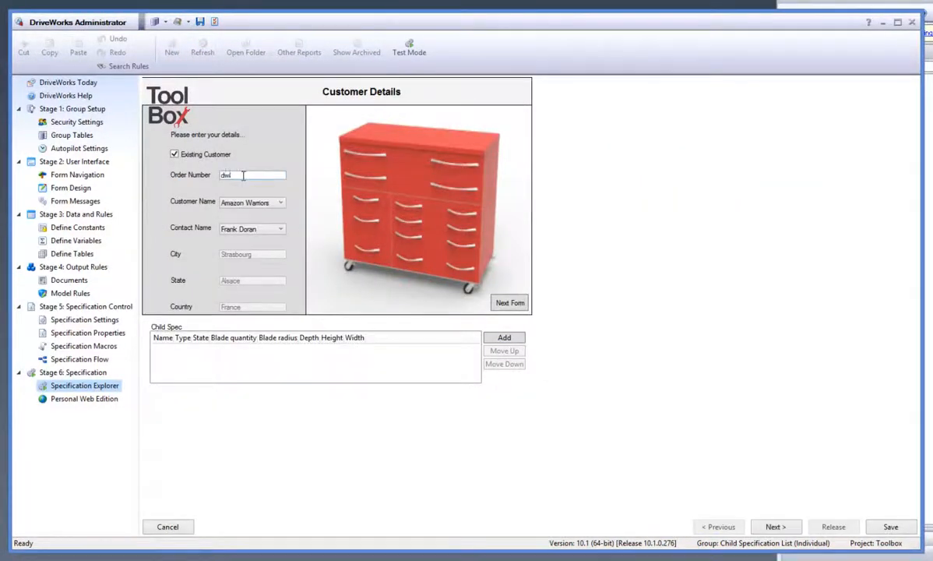
{"action": "left_click", "coordinate": [776, 452]}
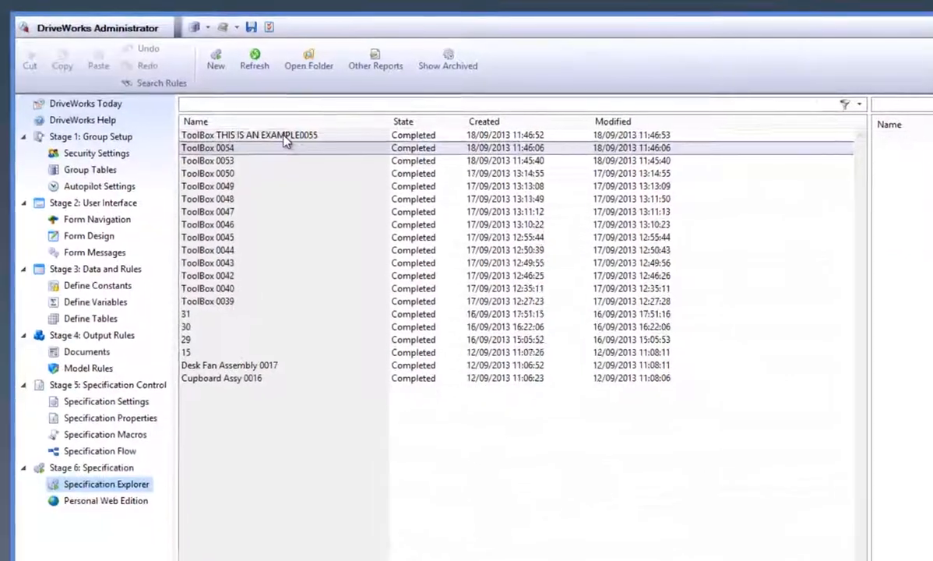
{"action": "left_click", "coordinate": [249, 134]}
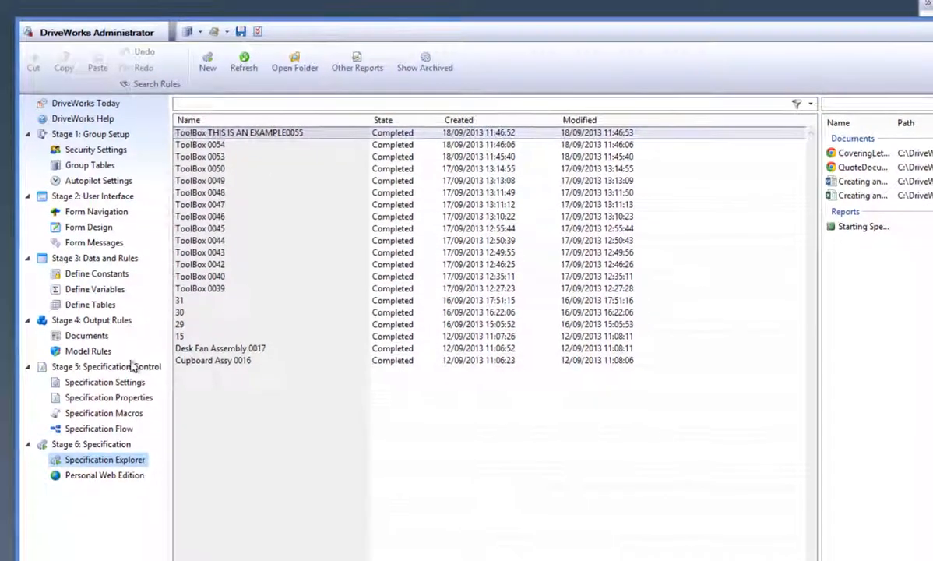
{"action": "left_click", "coordinate": [104, 382]}
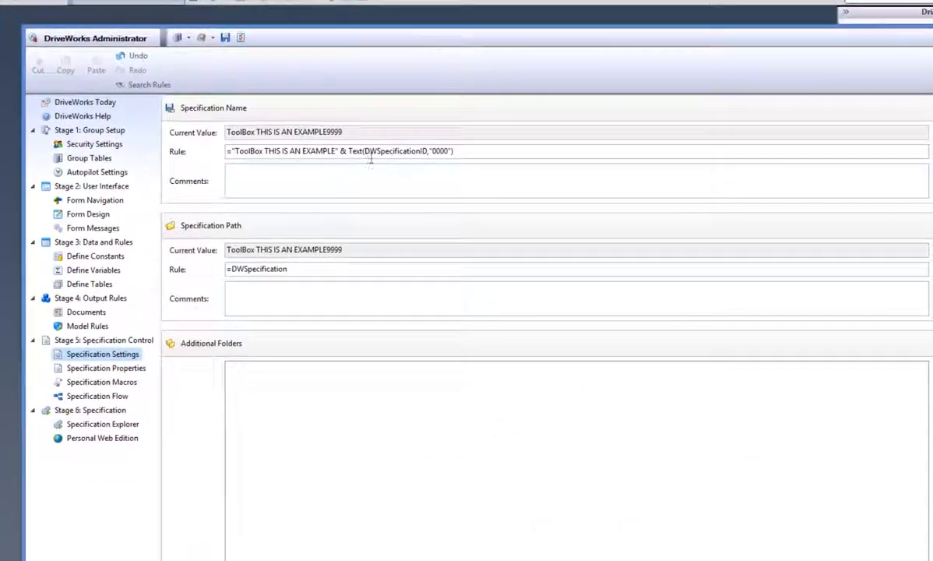